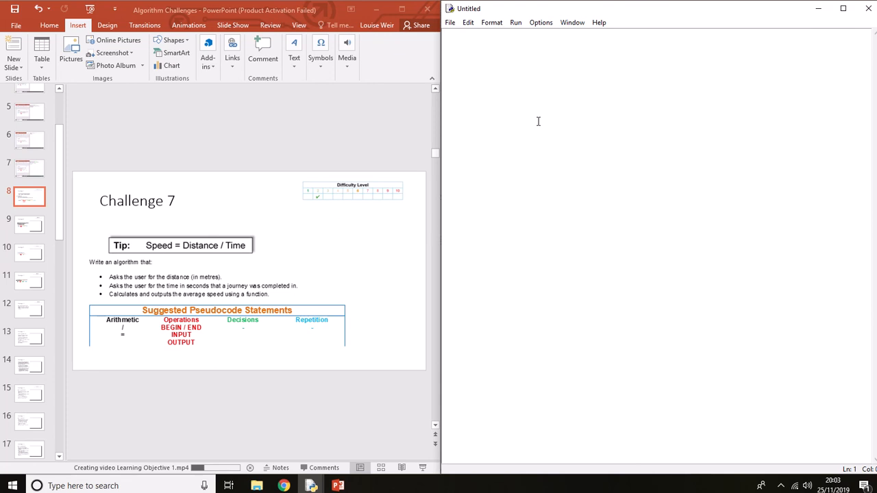
mouse_move(524, 120)
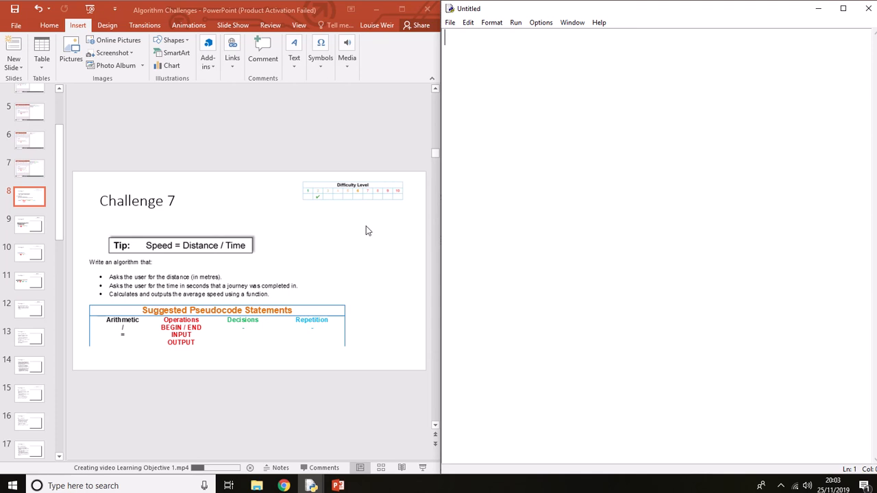
mouse_move(533, 131)
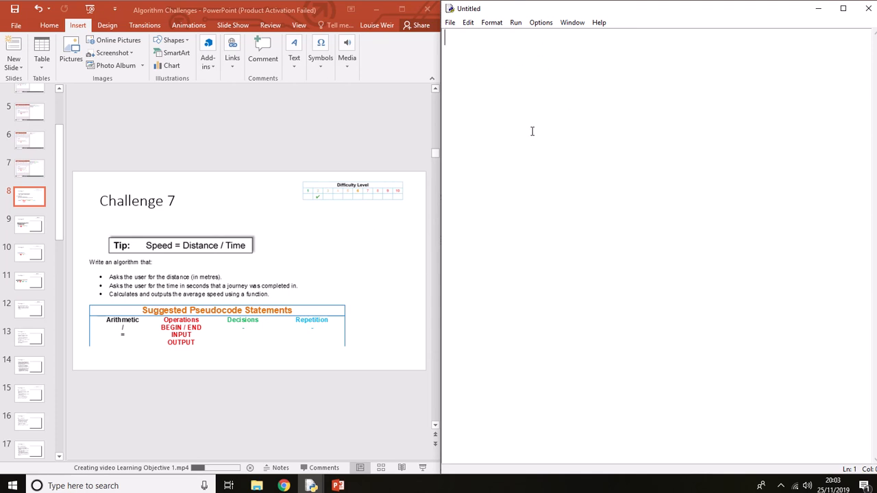
mouse_move(496, 67)
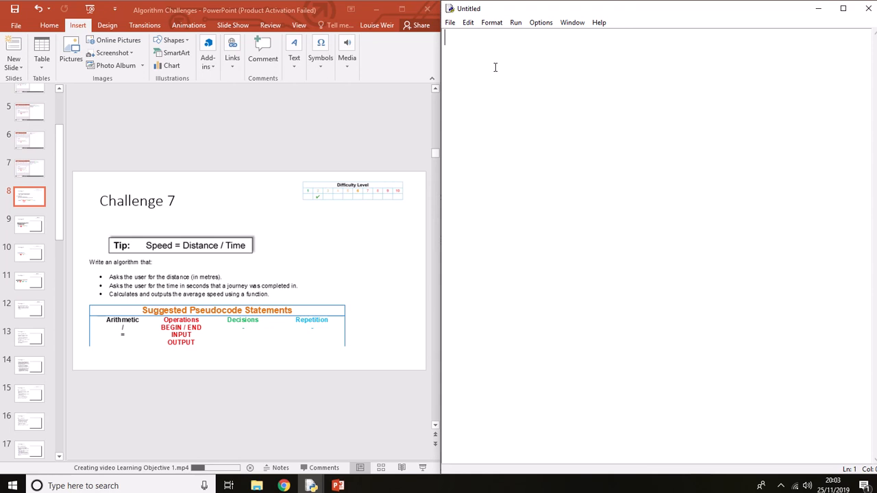
mouse_move(485, 56)
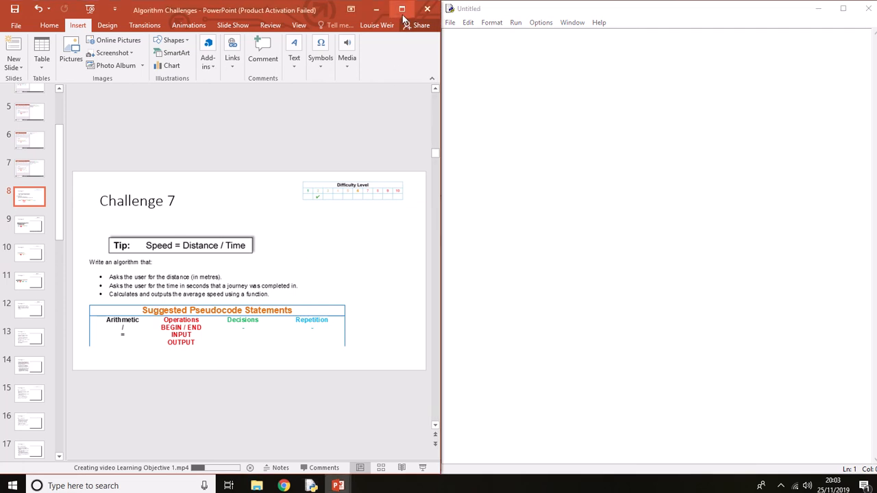
Enter distance= input() and time= input() as the script's first two lines.
click(402, 9)
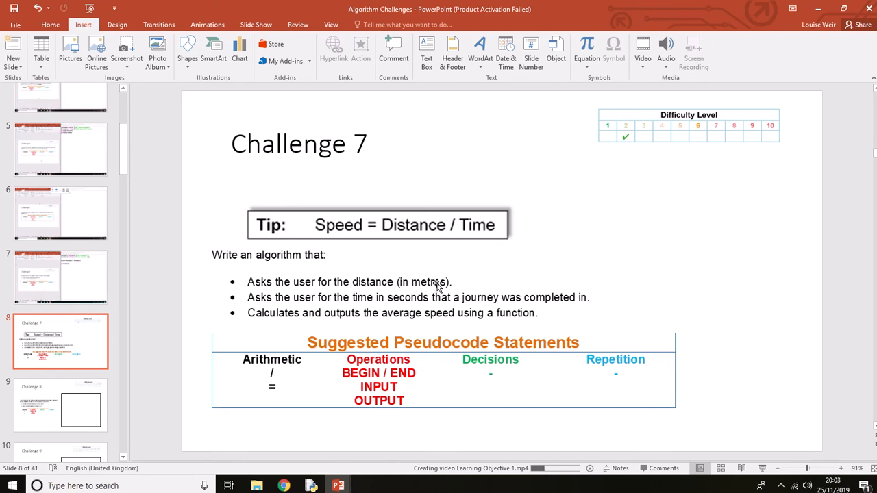
mouse_move(354, 295)
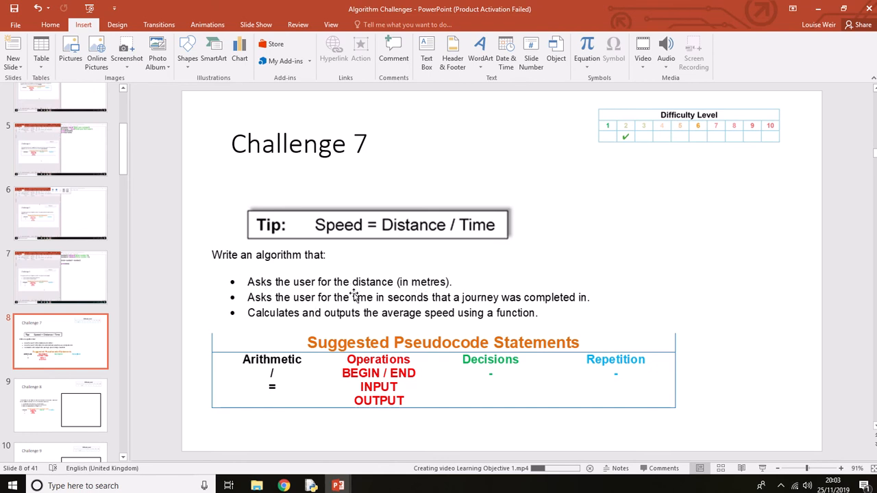
mouse_move(520, 296)
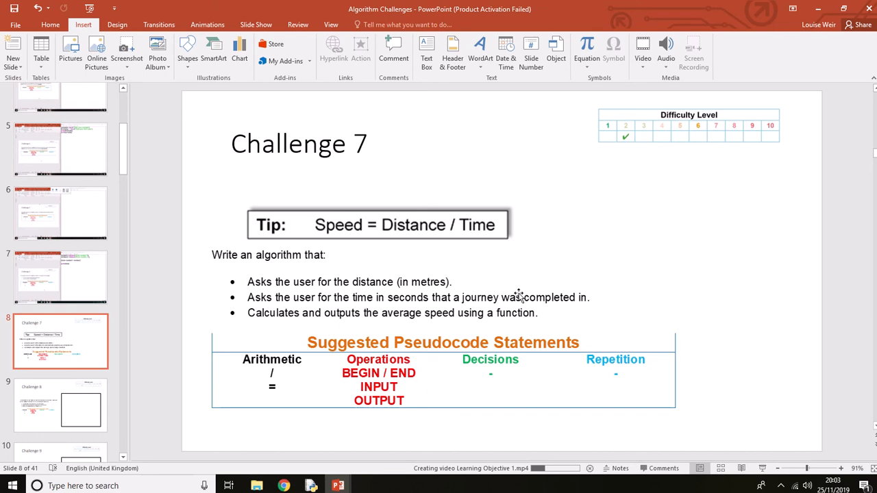
mouse_move(355, 272)
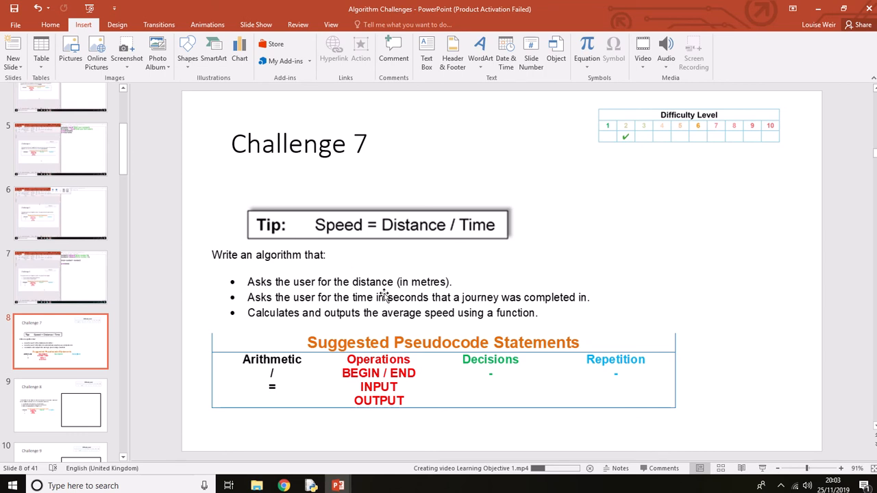
mouse_move(494, 372)
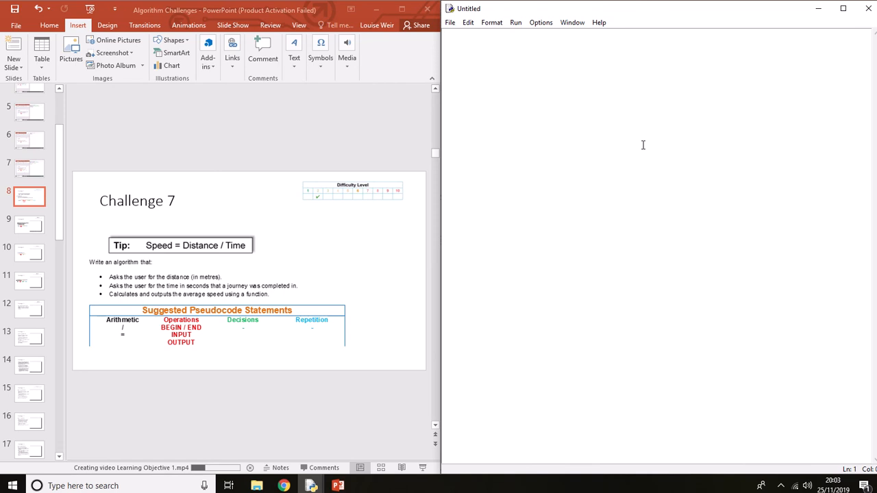
text(distan)
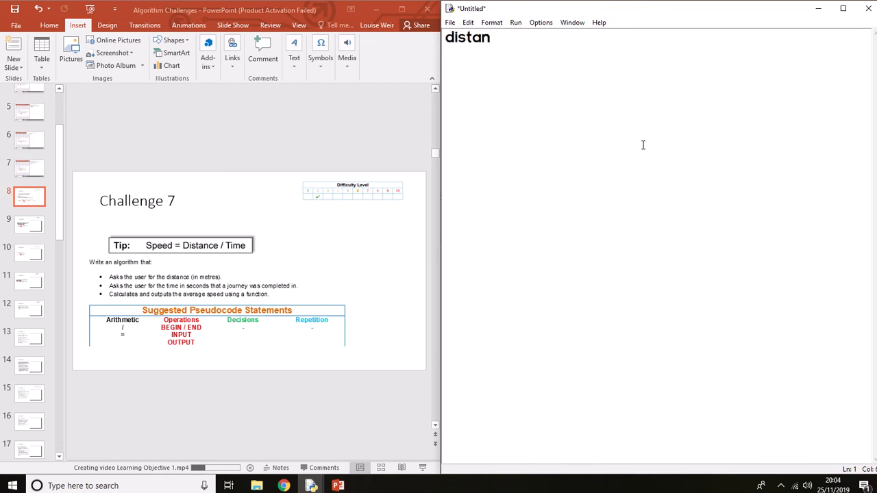
text(ce)
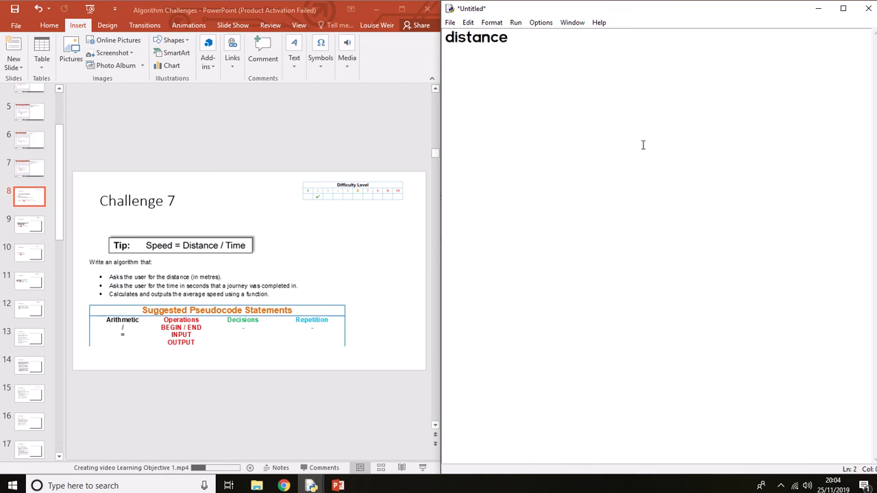
text(time)
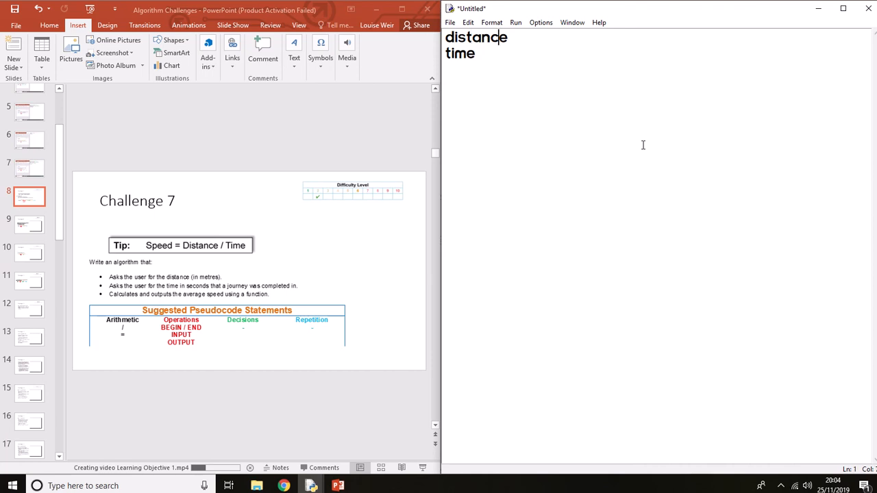
text(=)
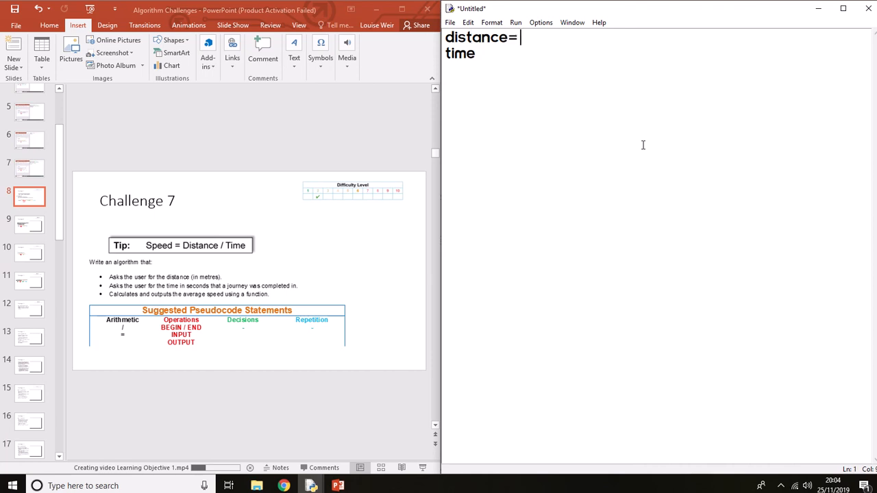
text(inp)
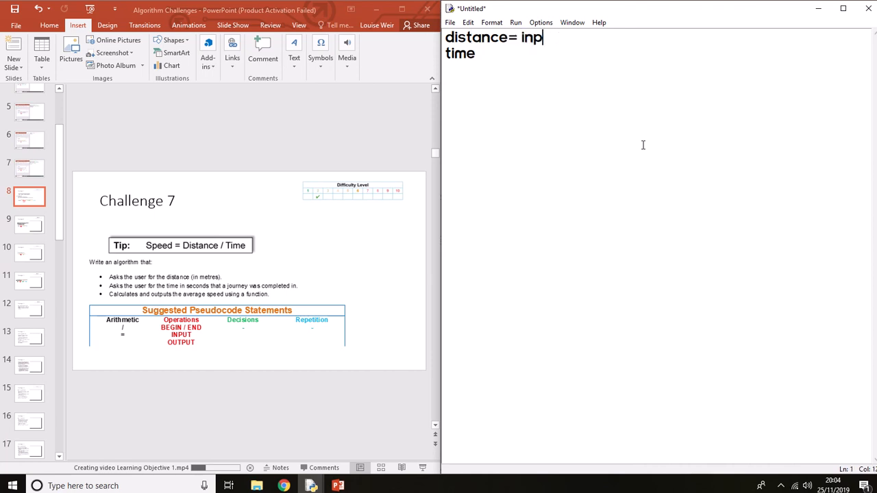
text(ut)
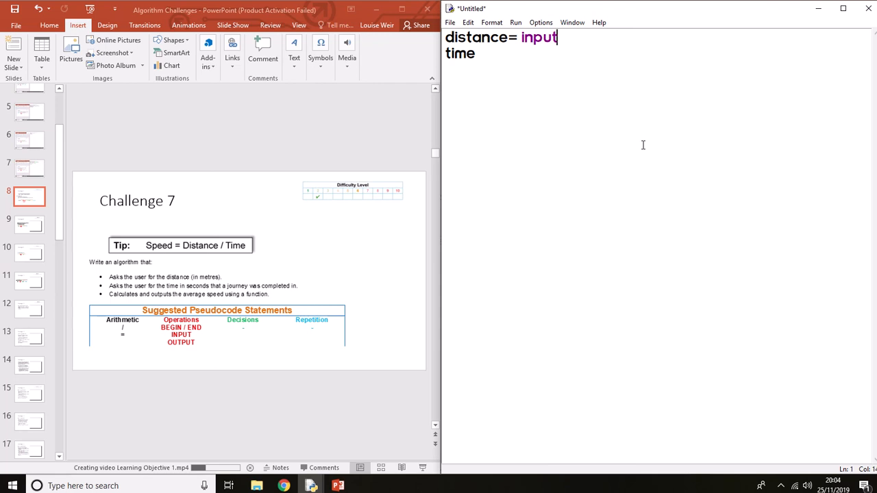
text(())
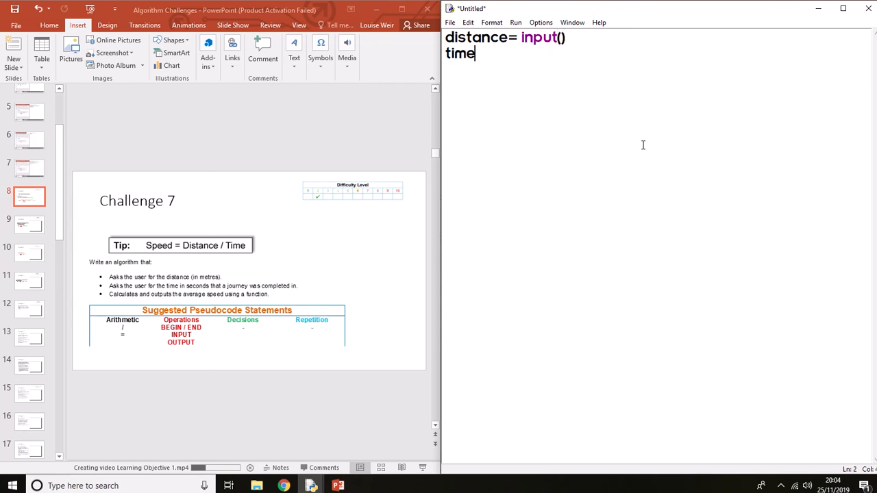
text(= inpu)
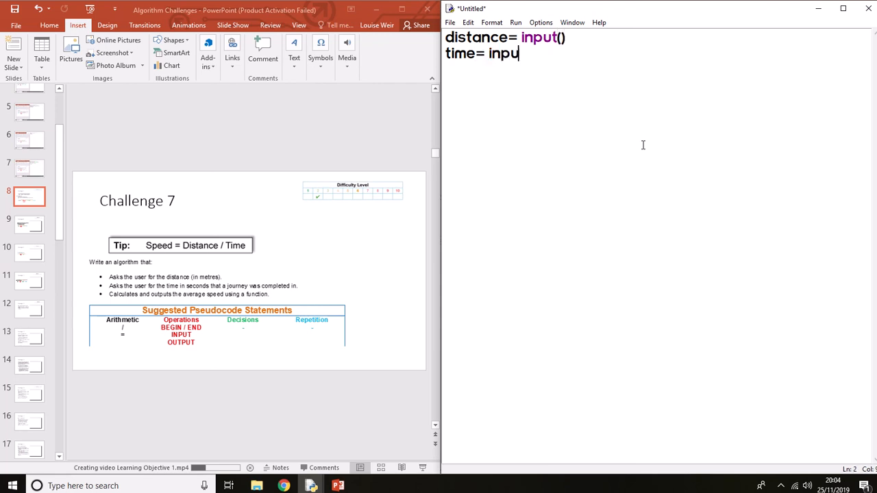
text(t())
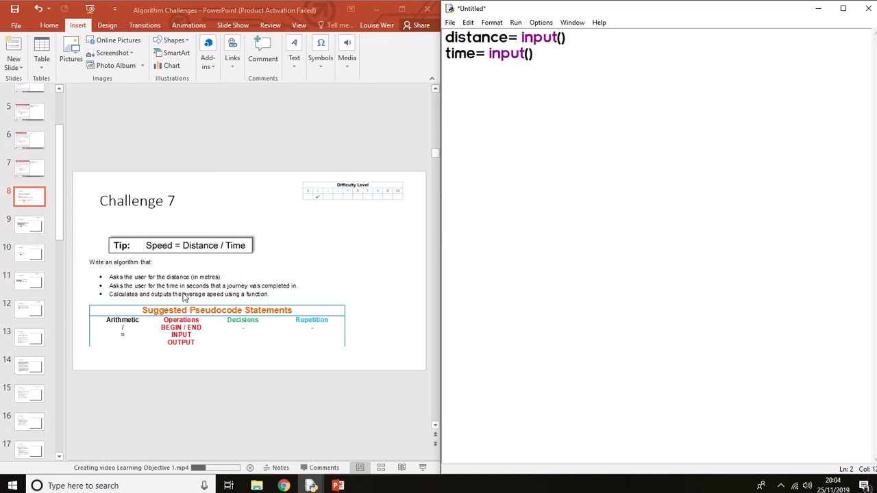
mouse_move(250, 285)
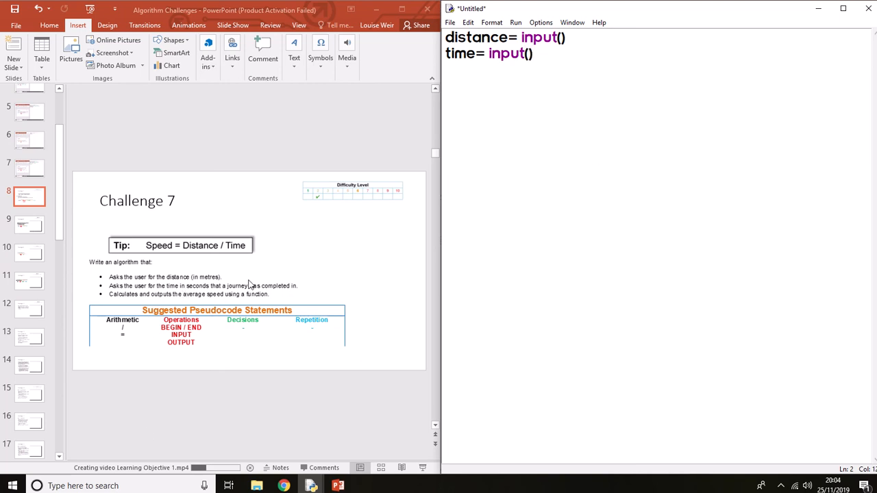
mouse_move(319, 241)
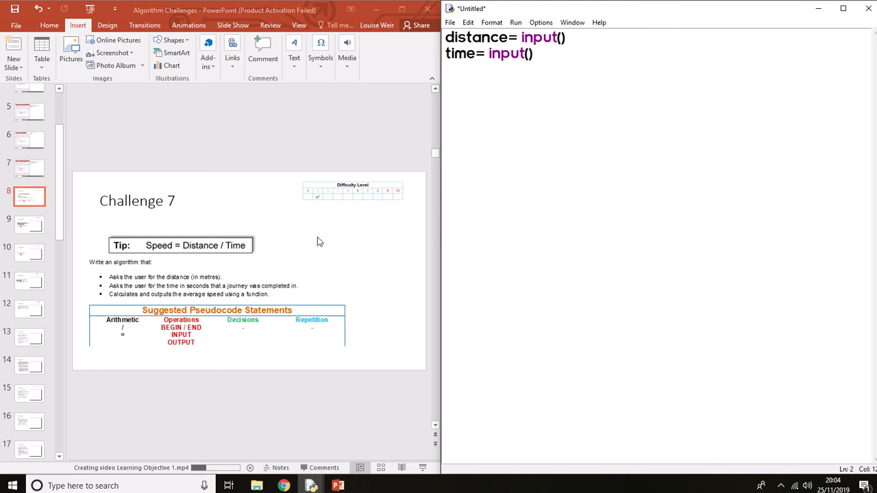
Change the lines to distance= int(input()) and time= int(input()).
click(488, 53)
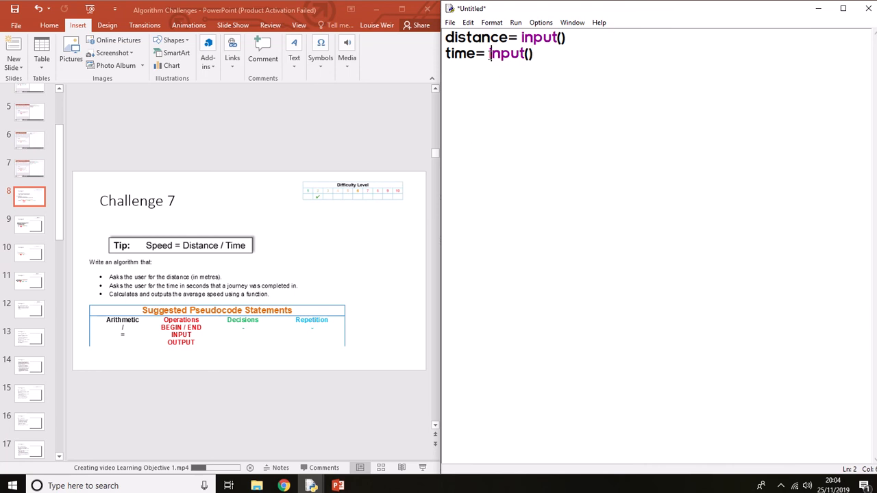
mouse_move(503, 129)
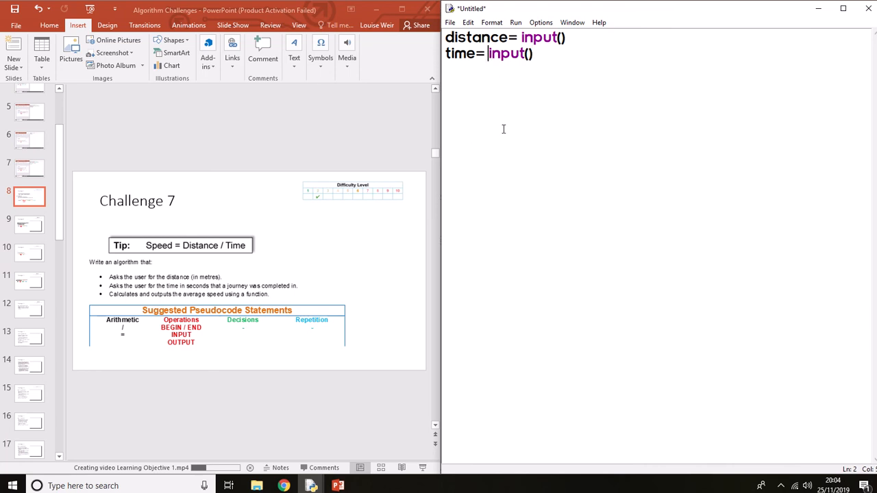
mouse_move(500, 128)
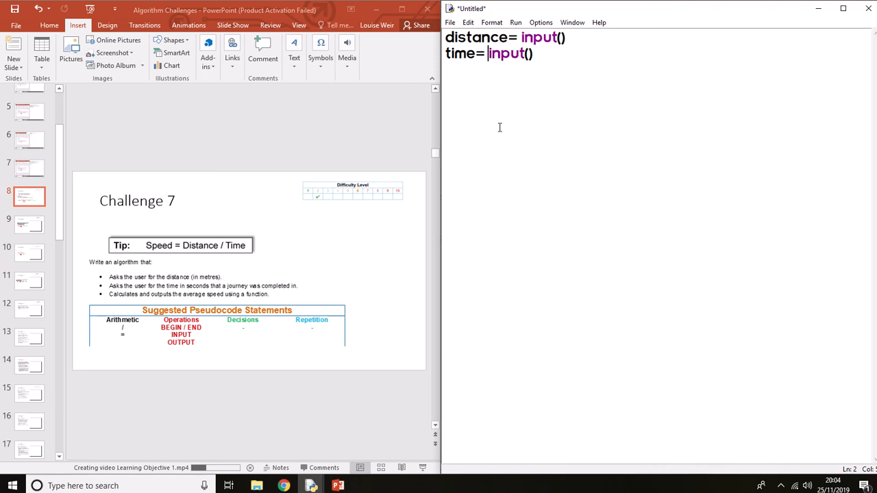
text(int()
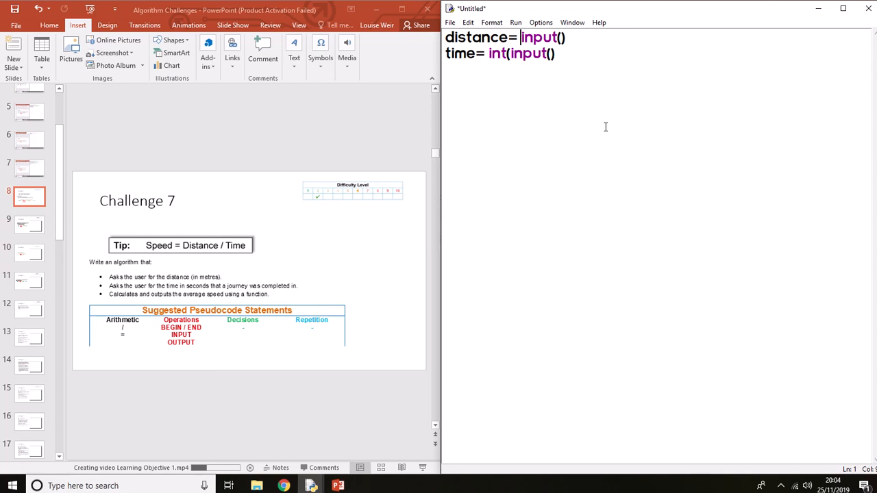
text(input)
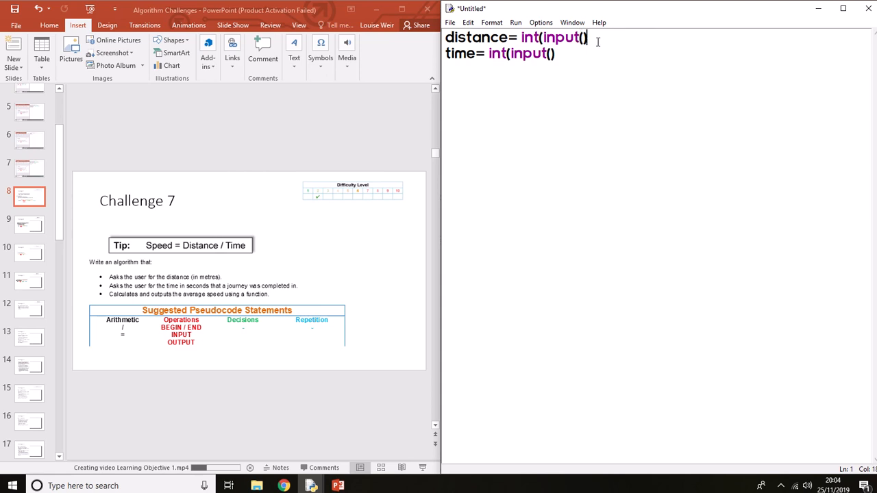
text())
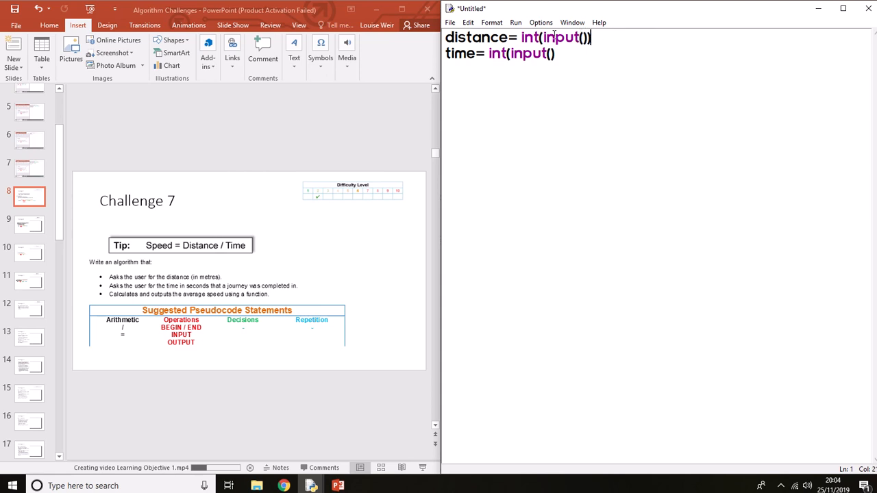
text())
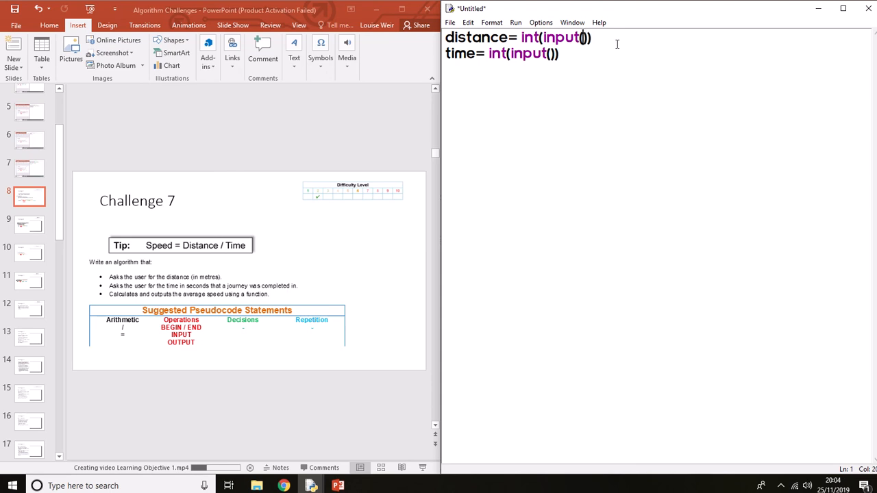
Add the prompts "what is the distance in metres" and journey time in seconds to the input() calls.
text(")
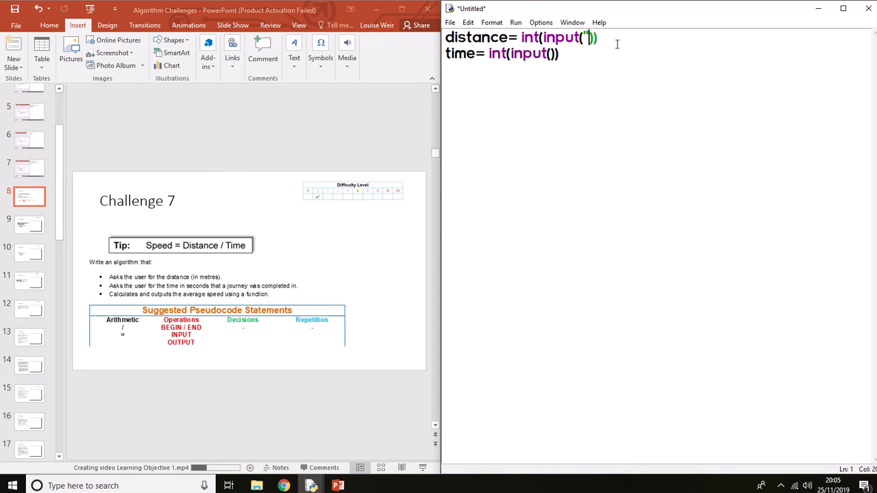
text(what is the)
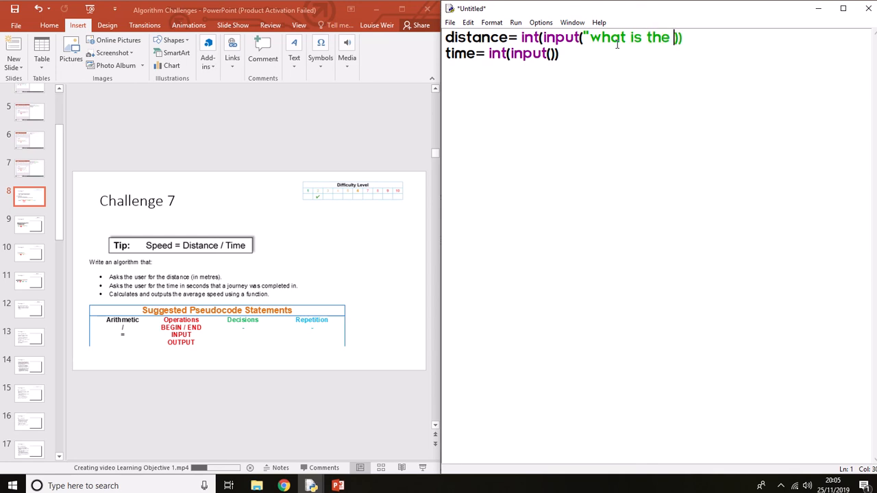
text(distance)
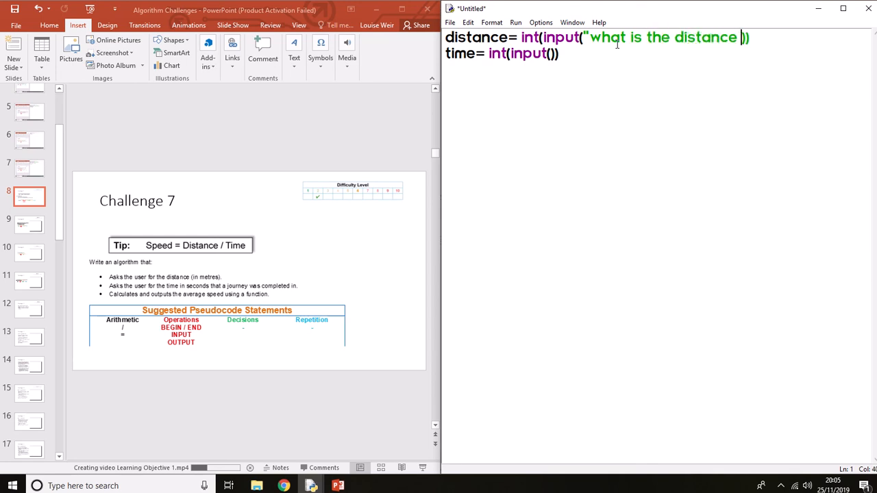
text(in metres)
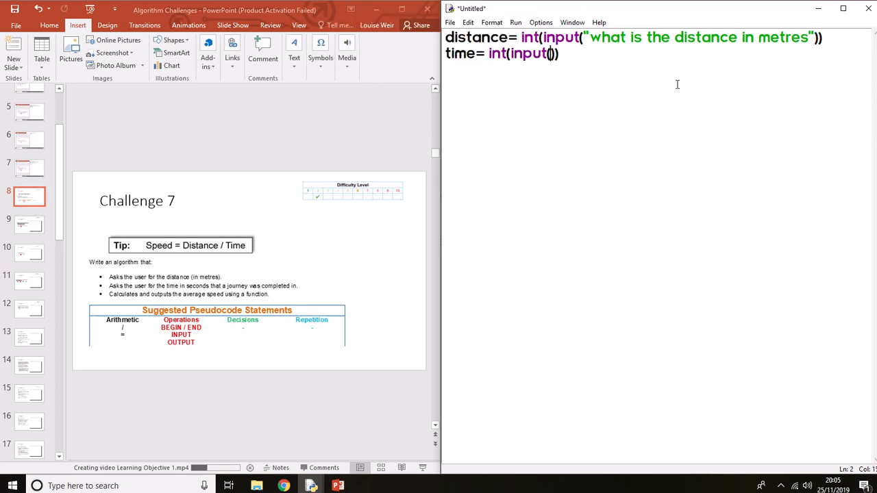
text("what is the)
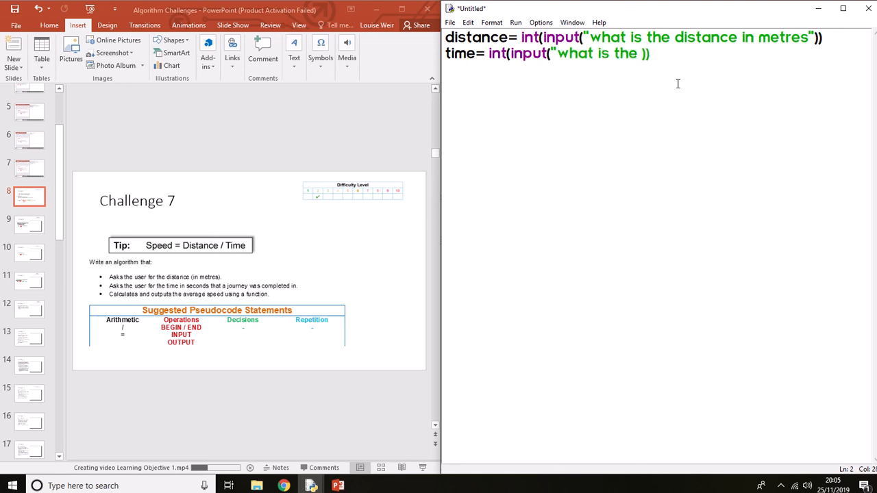
text(j)
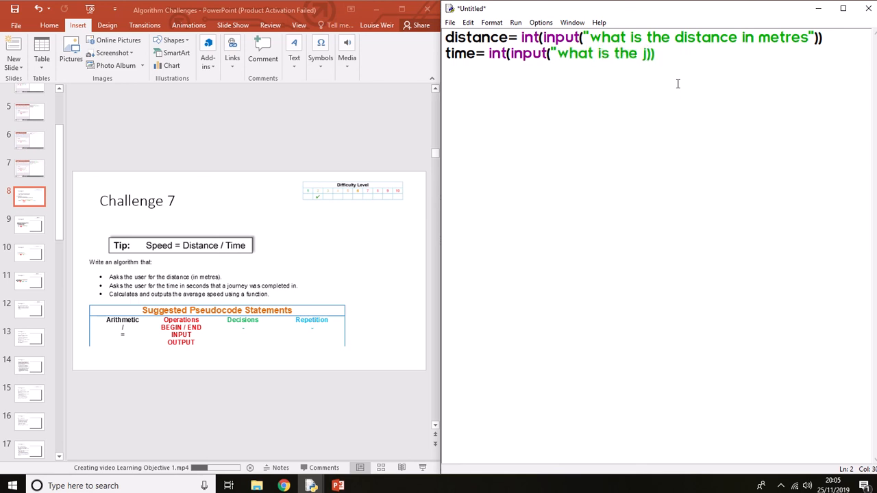
text(ourney time in)
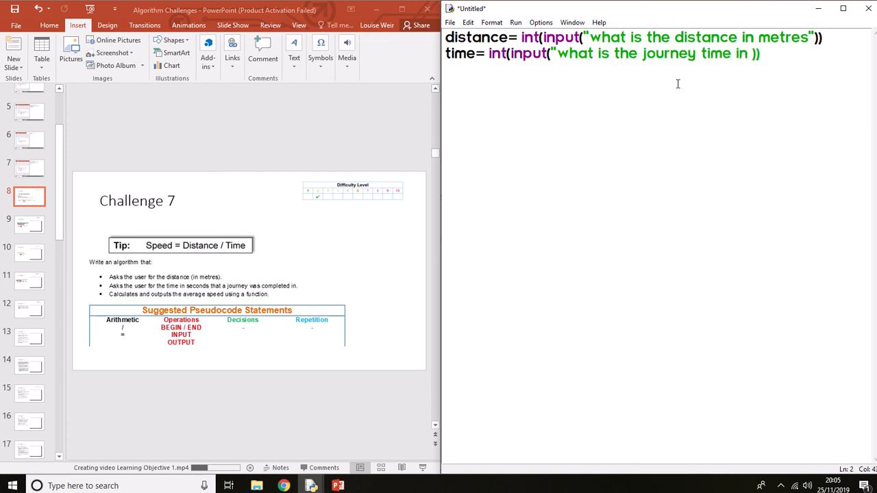
text(seconds")
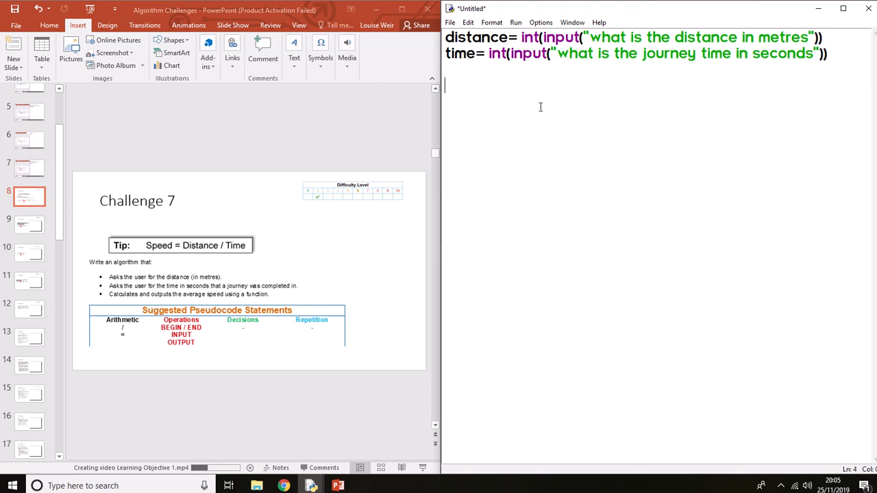
mouse_move(201, 259)
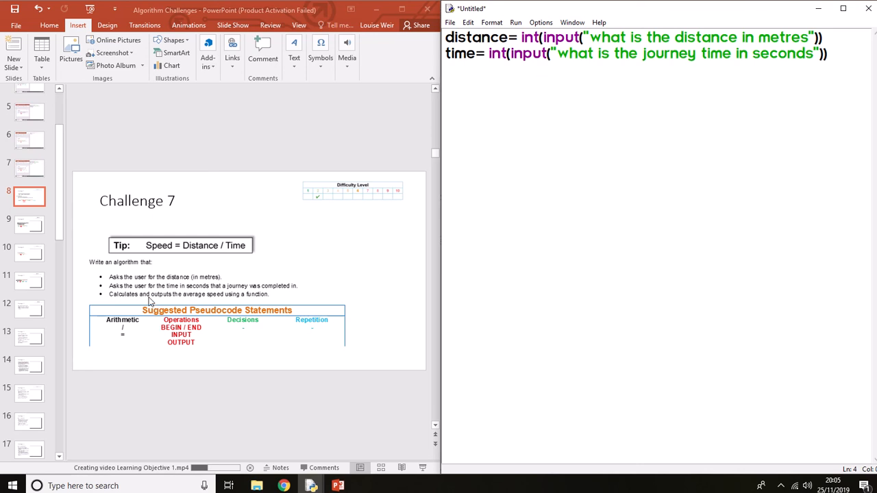
mouse_move(315, 313)
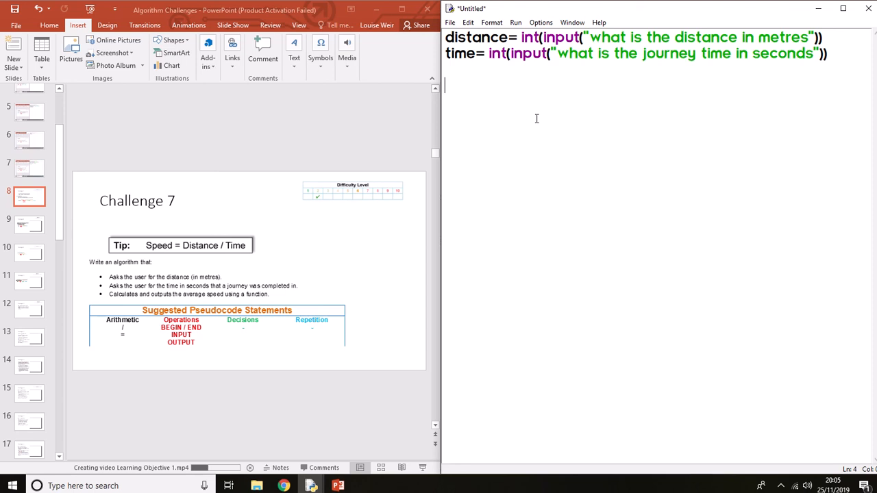
text(aver)
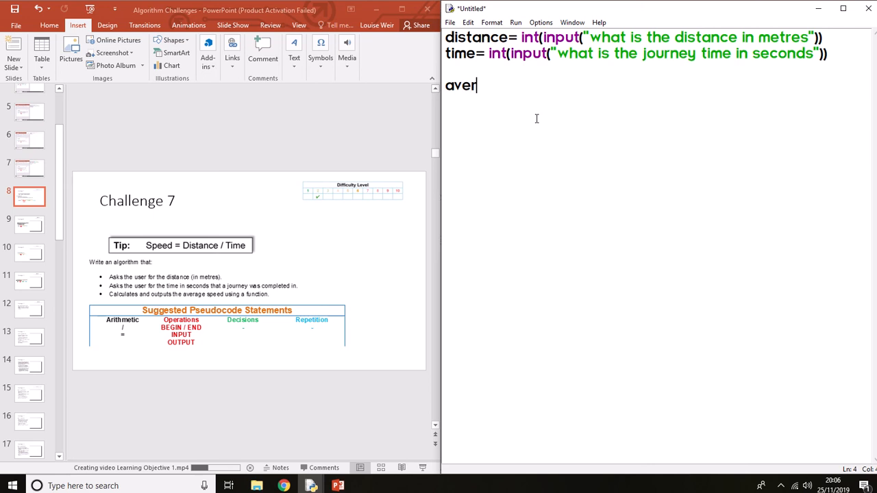
Add the line average_speed= distance/time below the input lines.
text(age_spe)
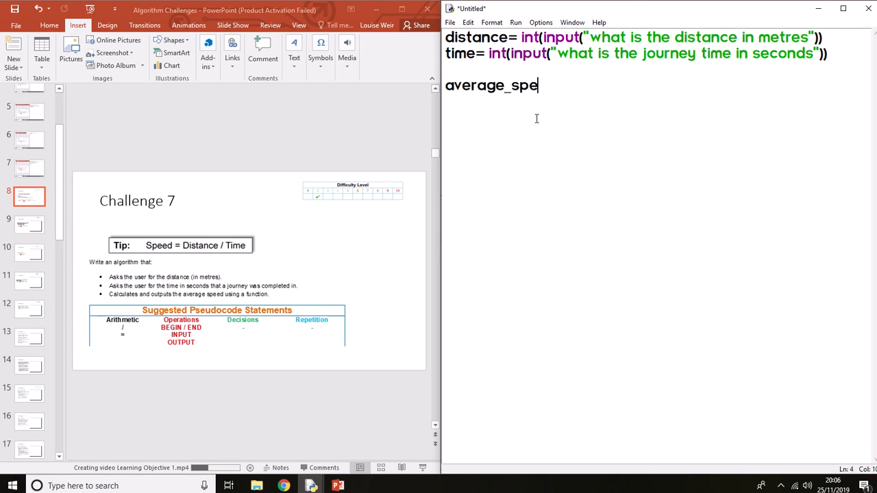
text(ed)
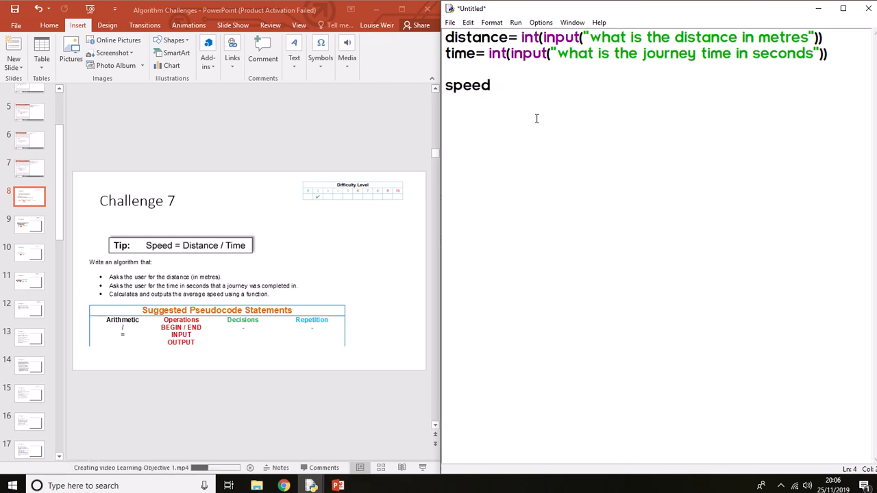
text(=)
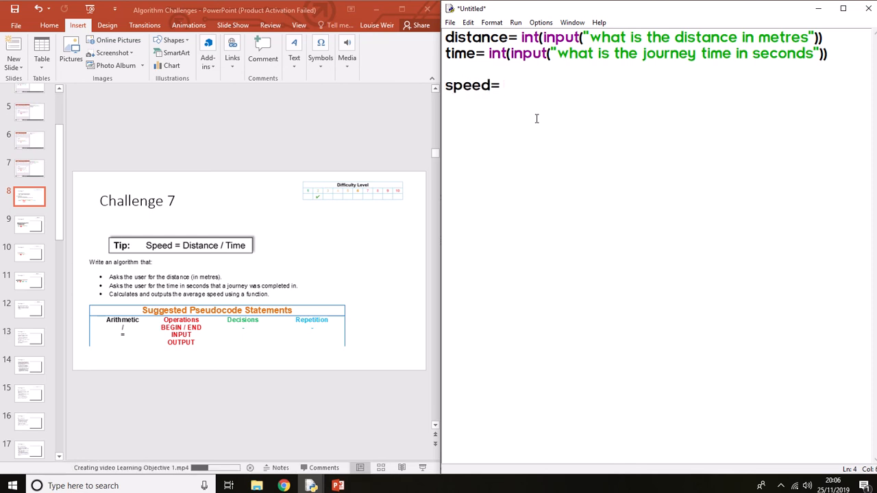
text(di)
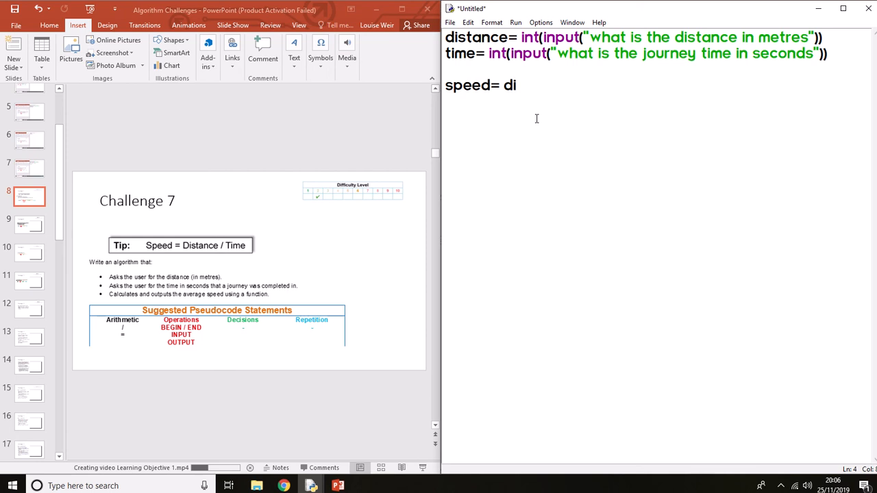
text(sta)
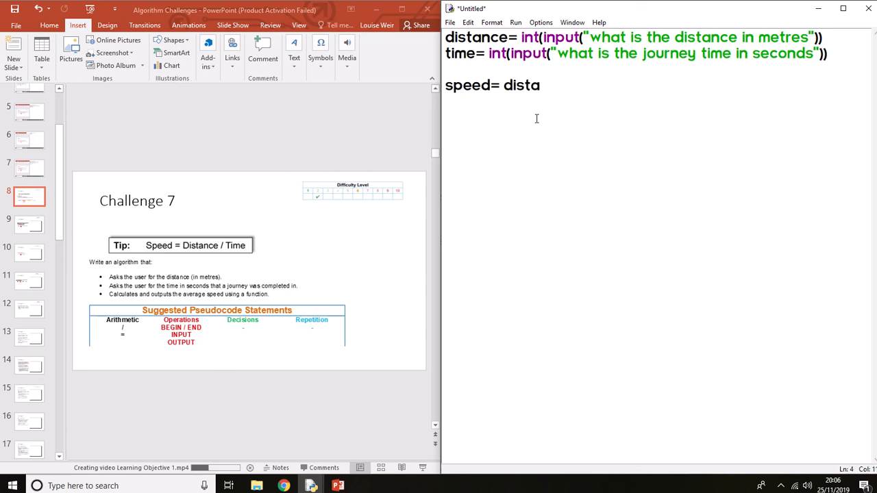
text(nce/)
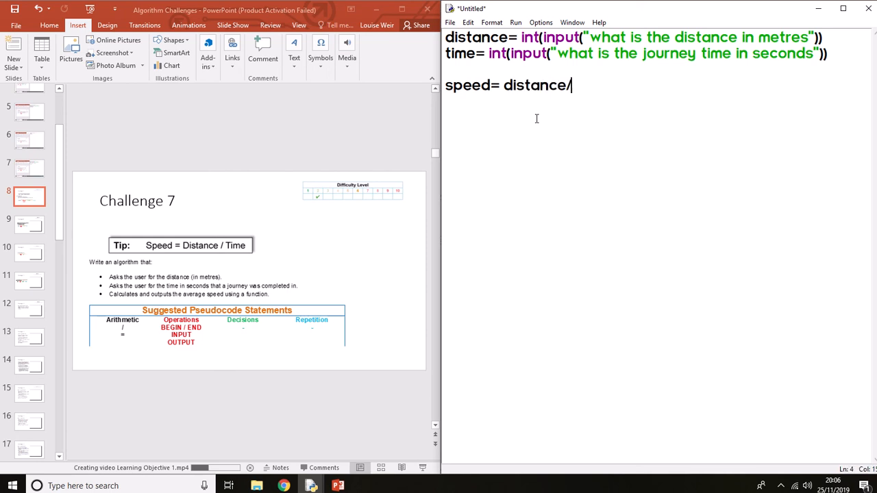
text(time)
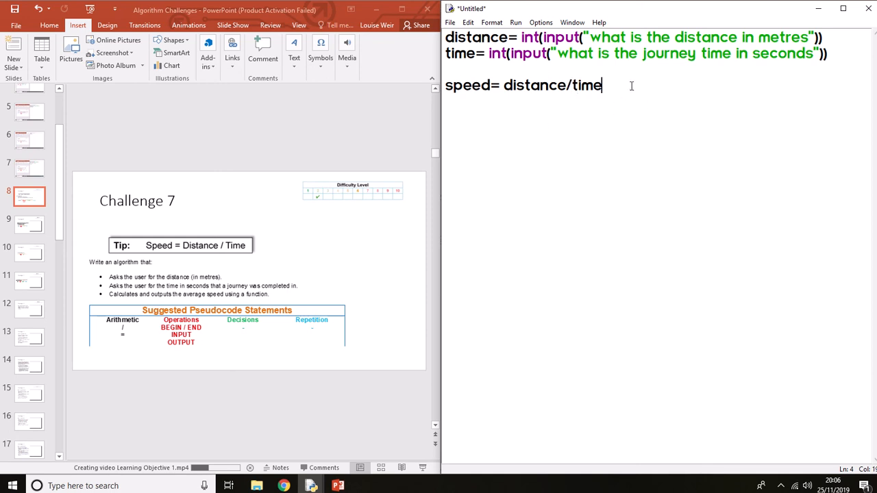
key(enter)
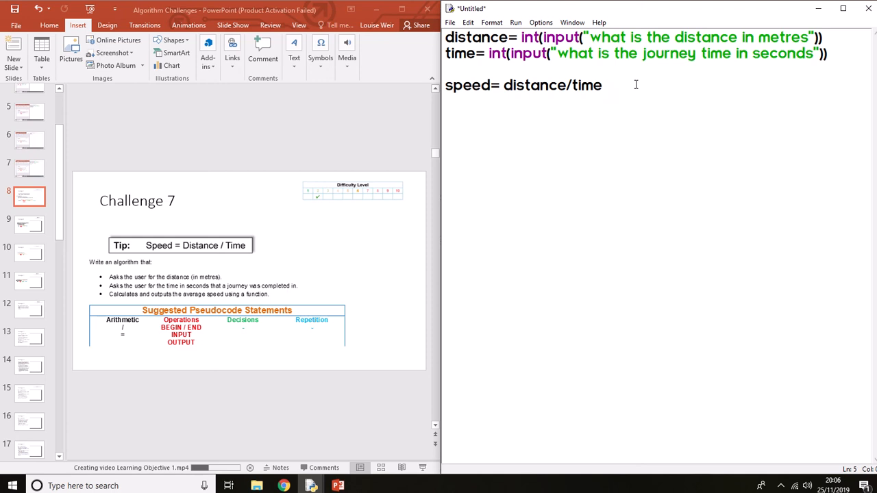
text(print)
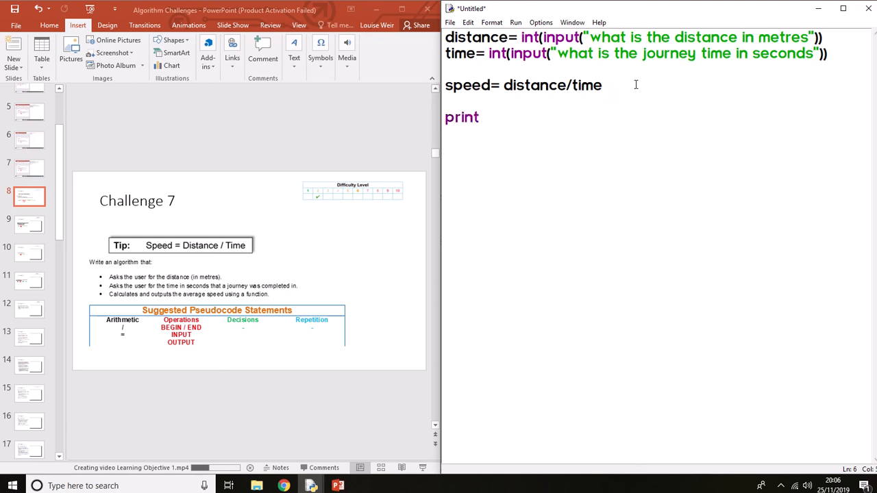
Finish the last line as print("Average speed is",speed).
text((spe)
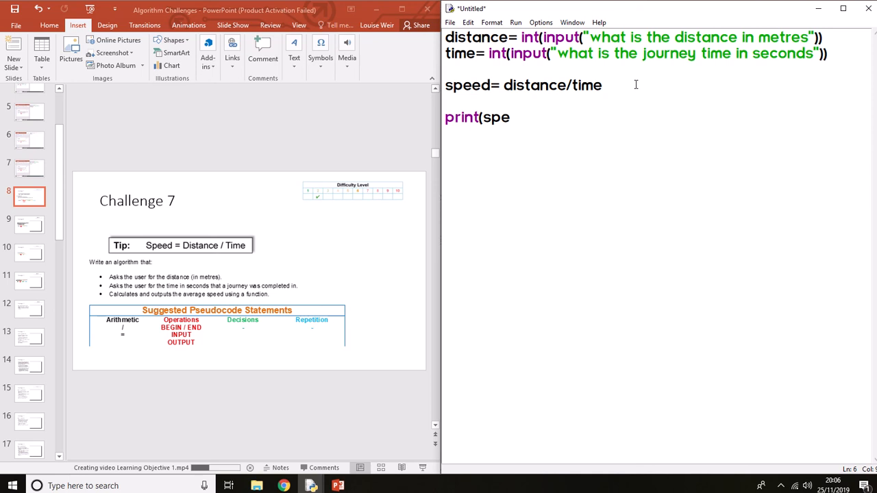
text(ed))
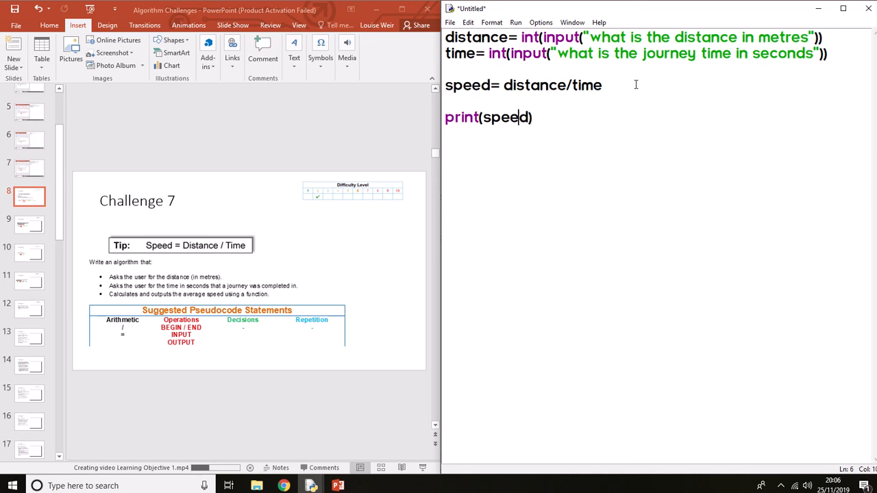
text(")
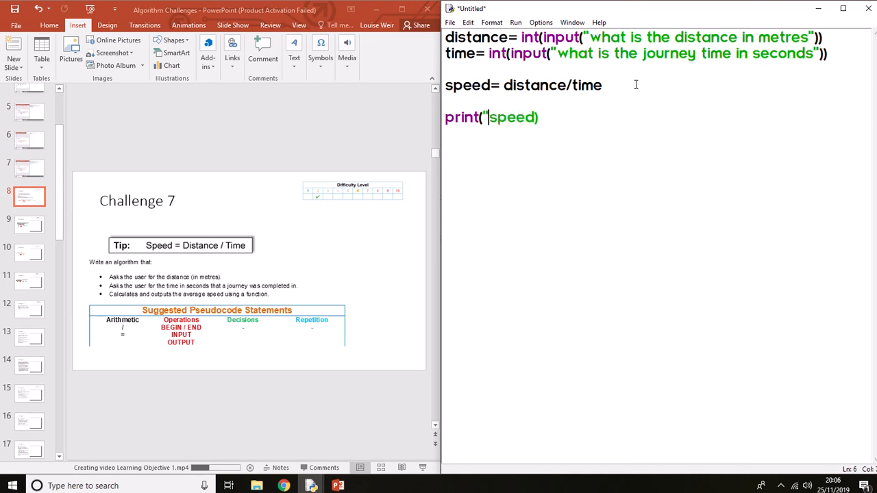
text(Average speed is)
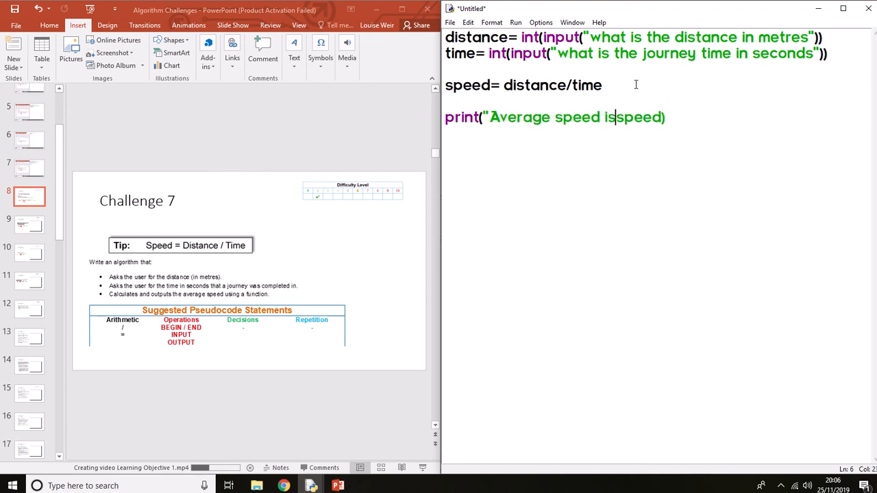
text(",)
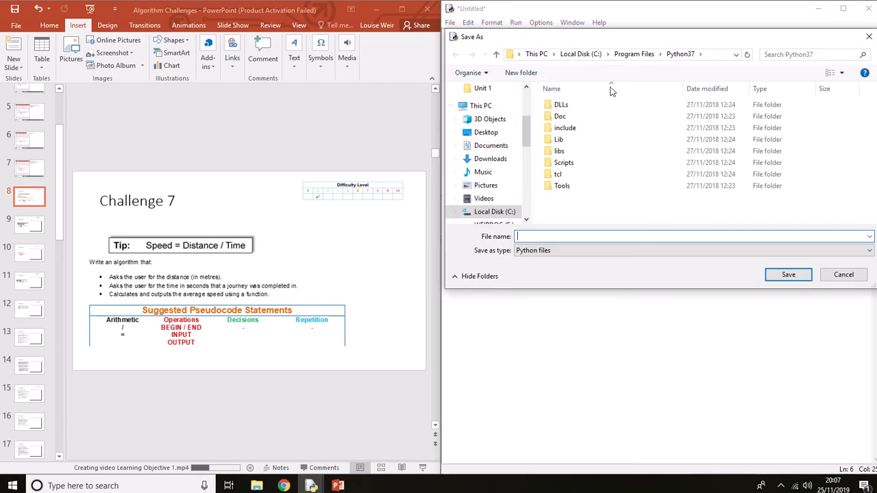
Save the script as Challenge 7.py in Documents > python.
click(490, 145)
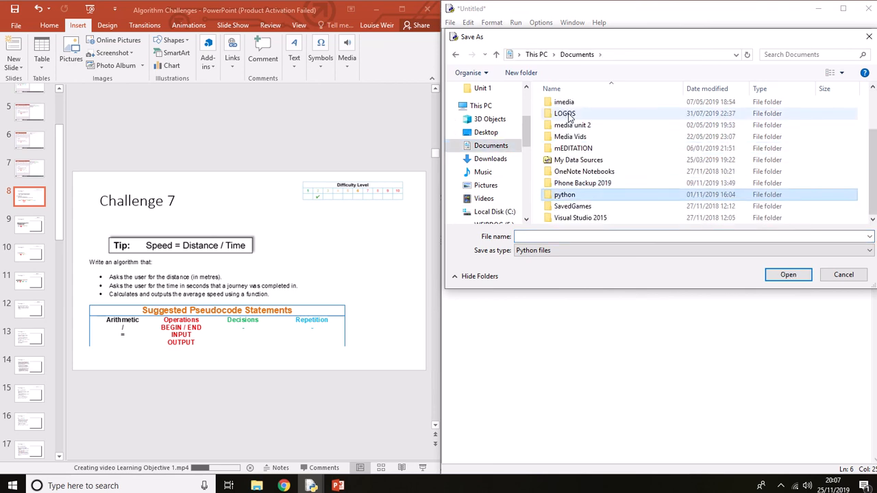
double_click(565, 195)
text(Challenge 7)
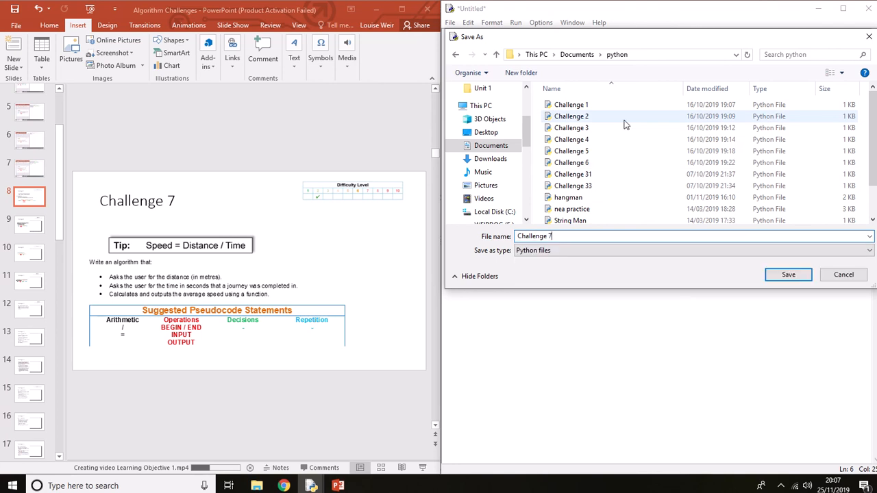
click(788, 274)
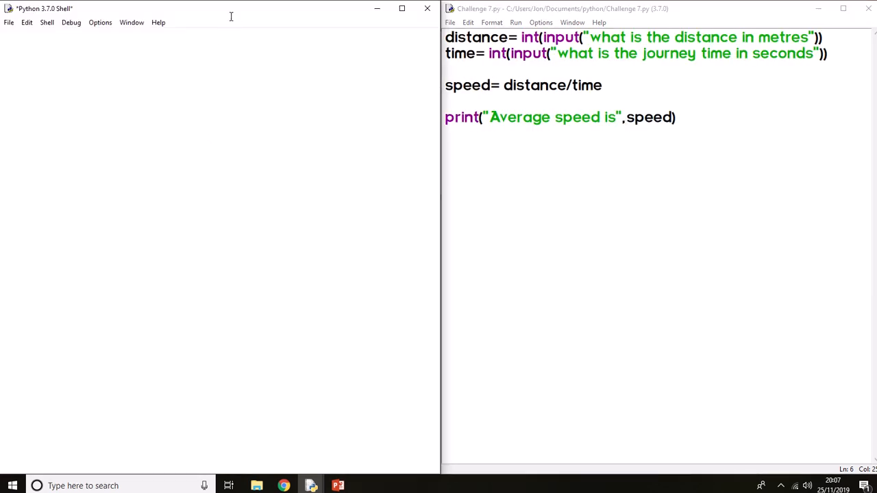
Run with 100 and 9.5, get a ValueError, and switch the time input to float().
key(F5)
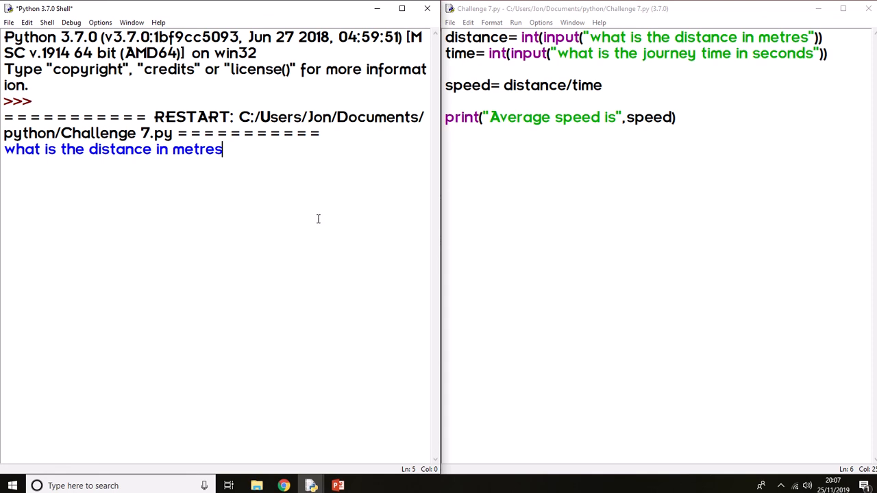
mouse_move(322, 182)
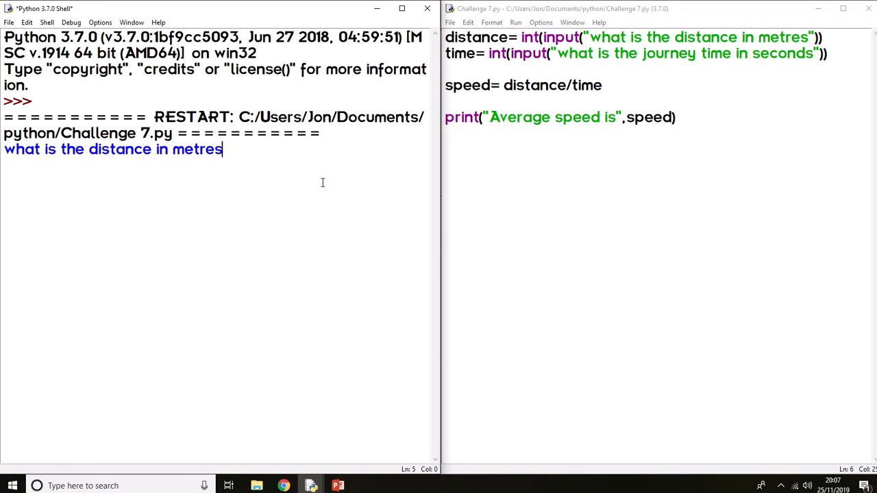
text(100)
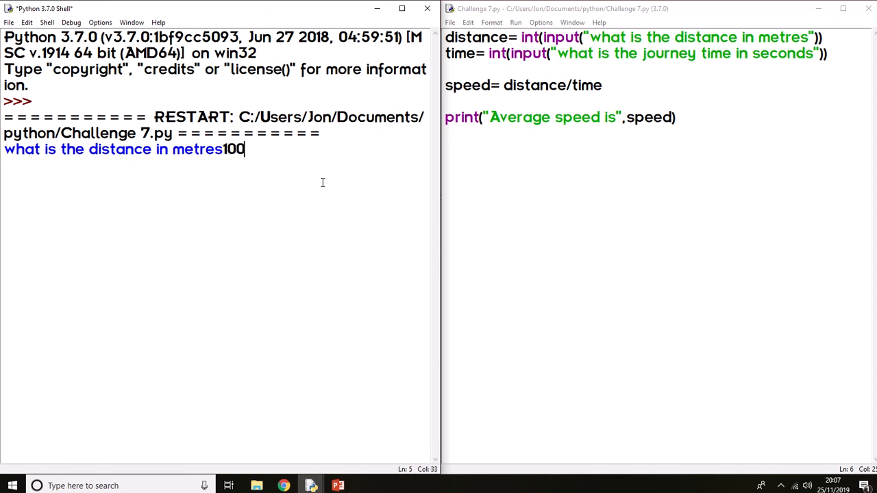
key(enter)
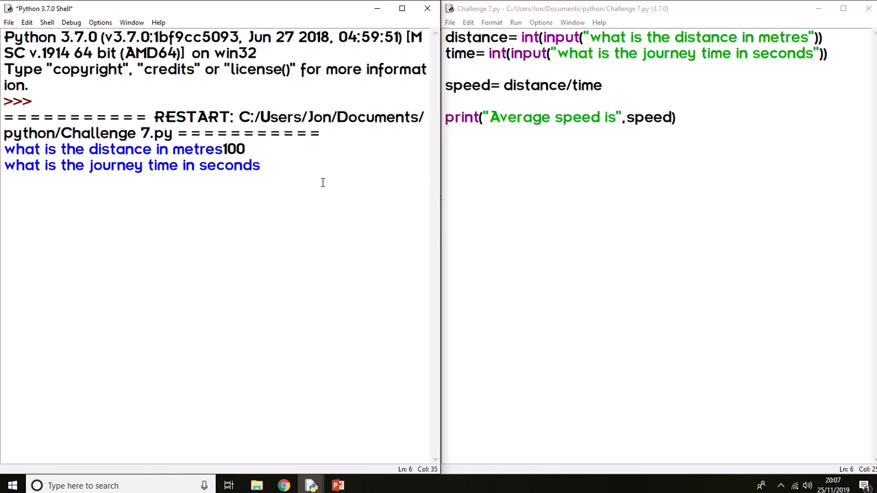
text(9.)
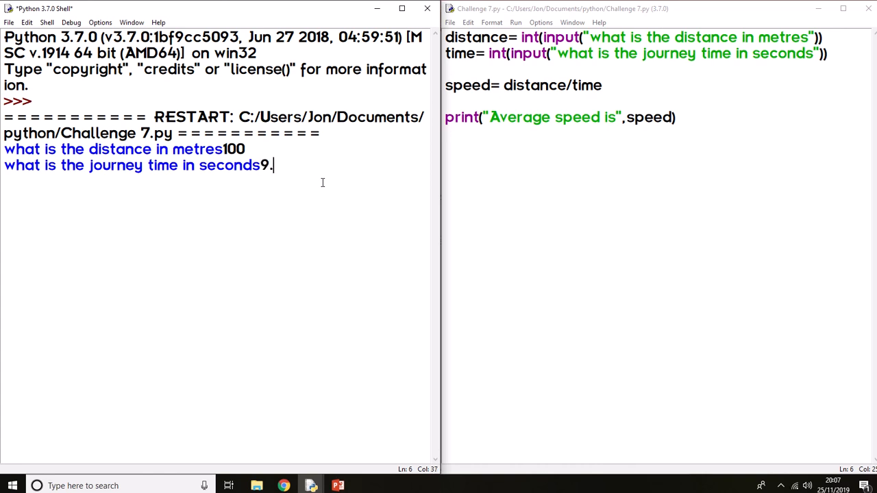
text(5)
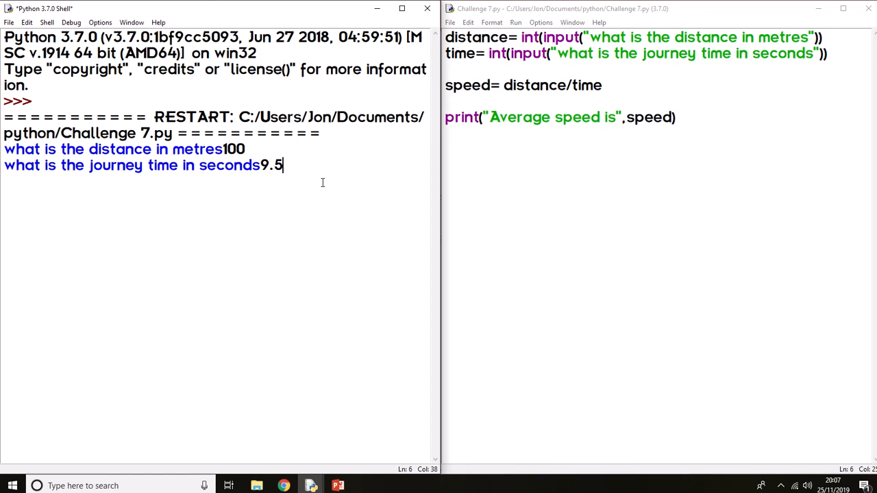
key(enter)
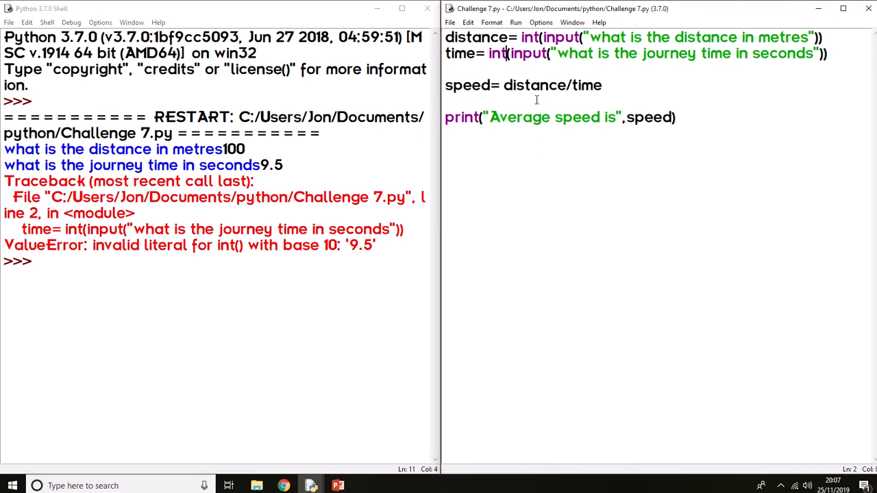
text(float)
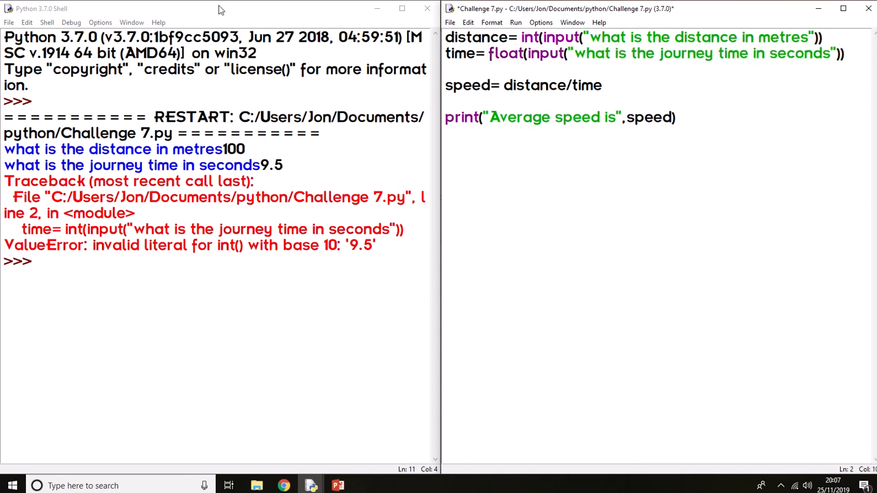
Save and rerun with 100 and 9.5, printing Average speed is 10.526315789473685.
key(F5)
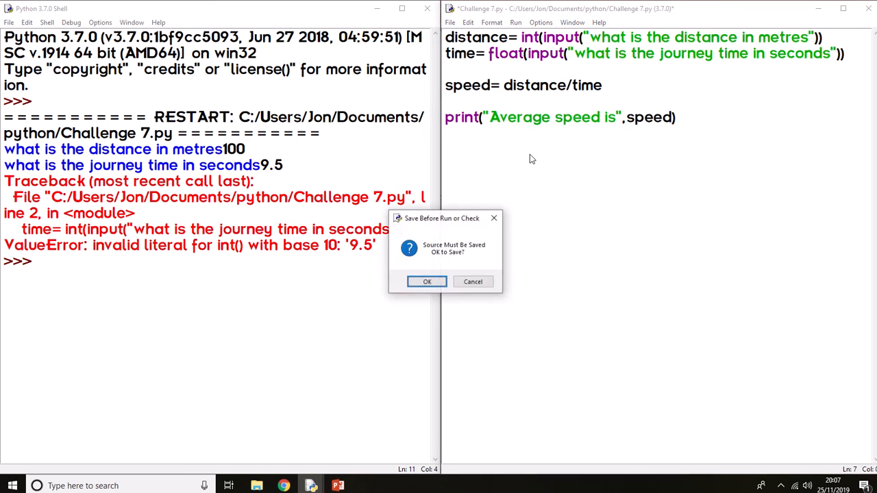
click(426, 282)
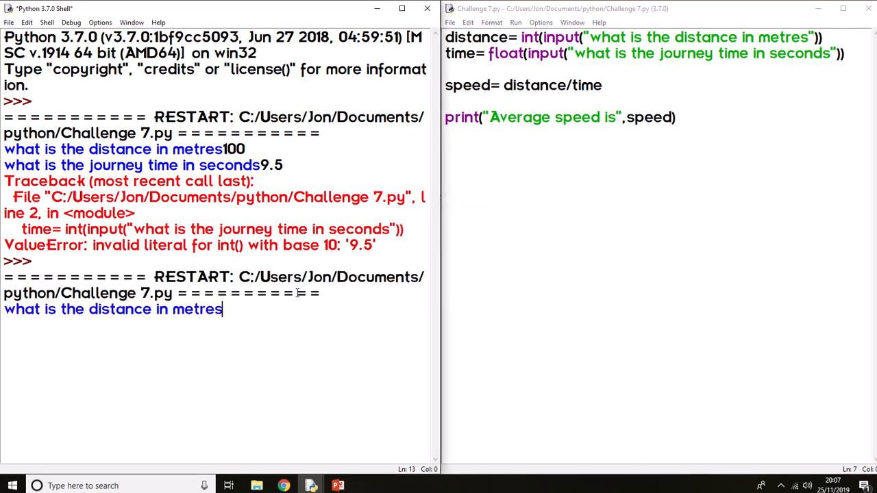
text(100)
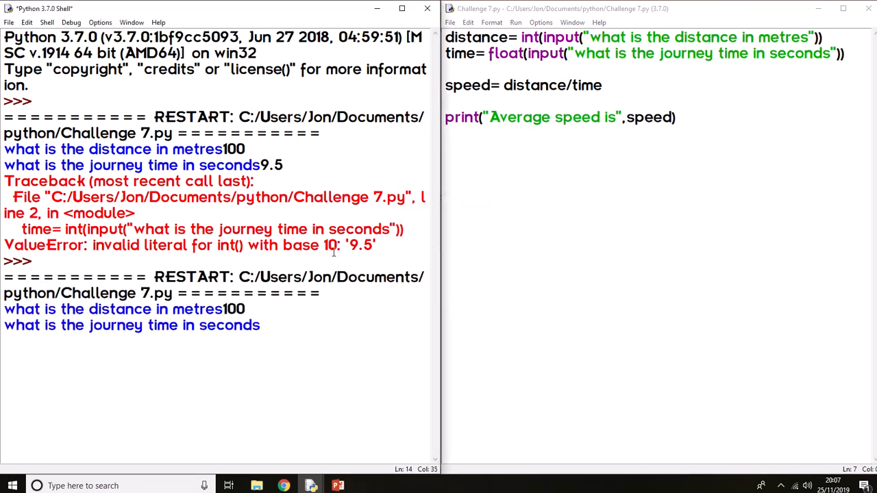
text(9.5)
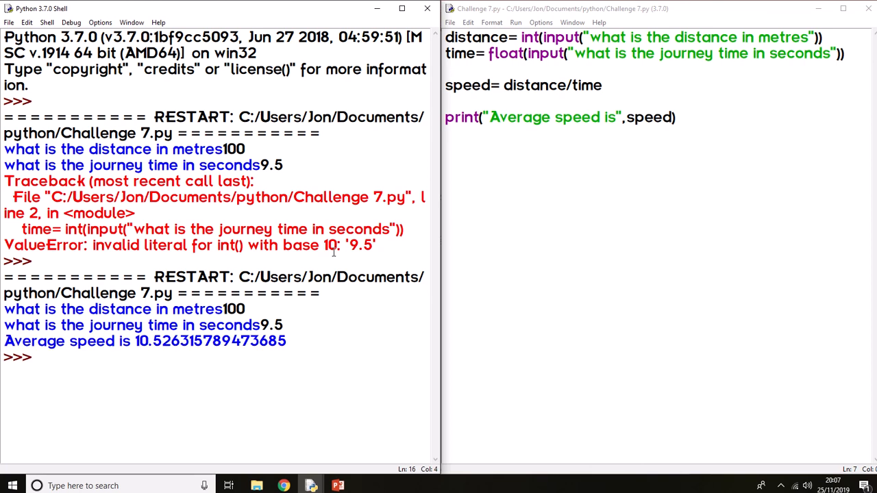